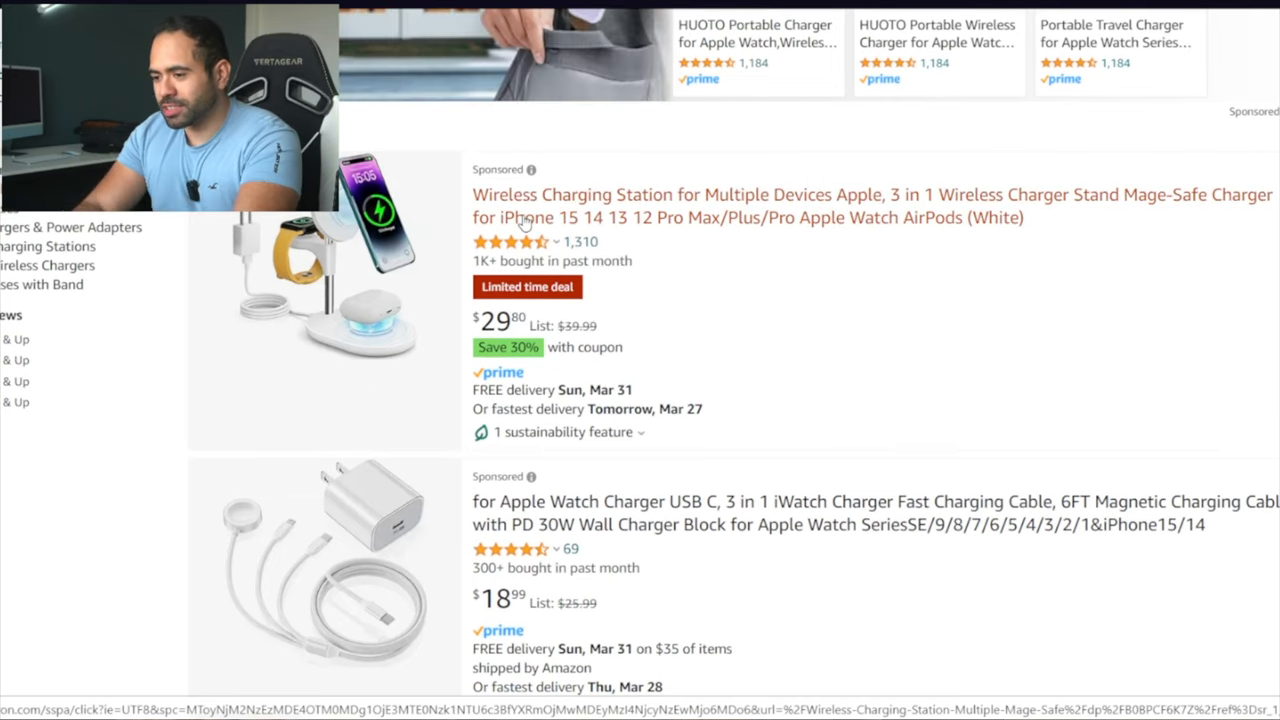
Step: Open the white 3-in-1 Wireless Charging Station listing and scroll through its page
scroll("down", 3)
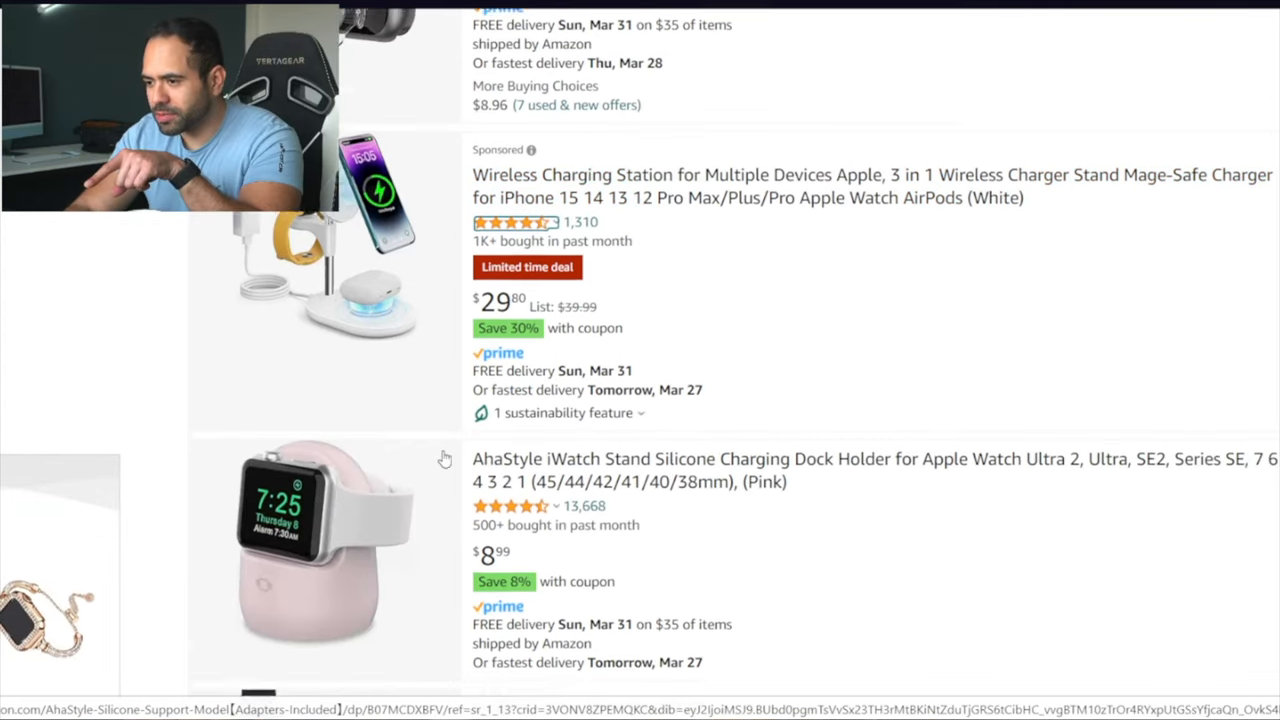
scroll("down", 3)
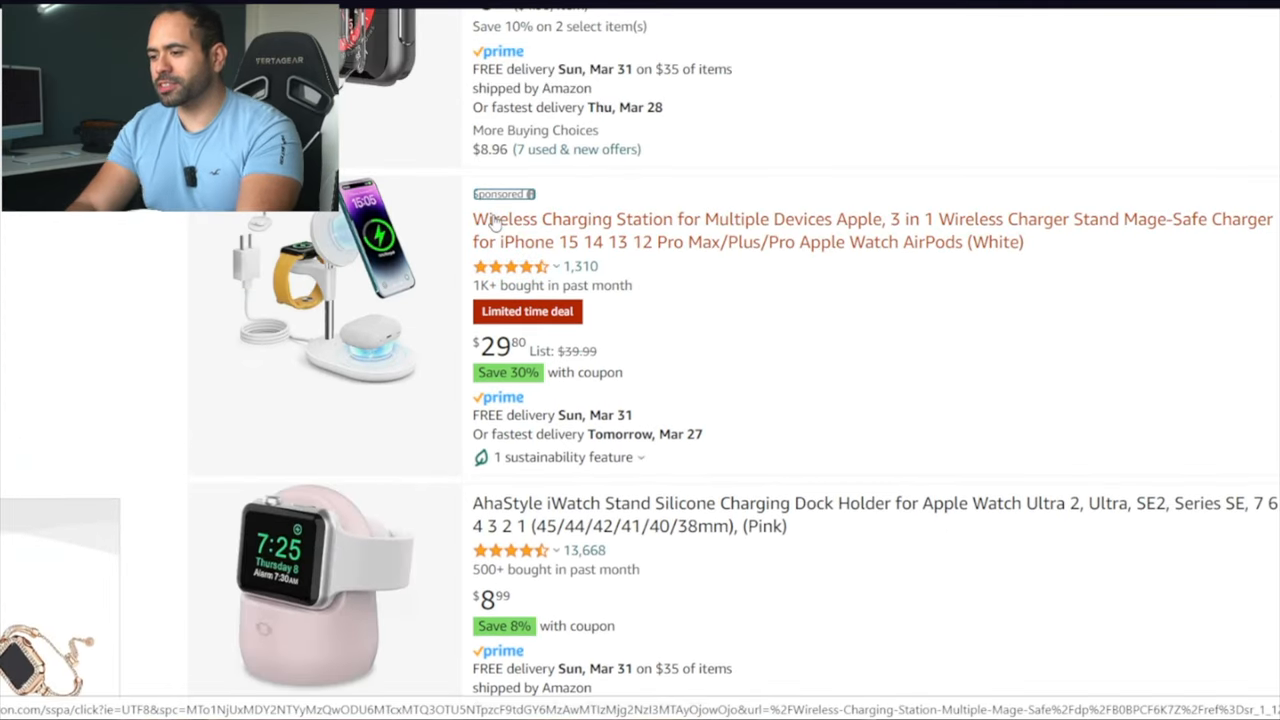
left_click(528, 194)
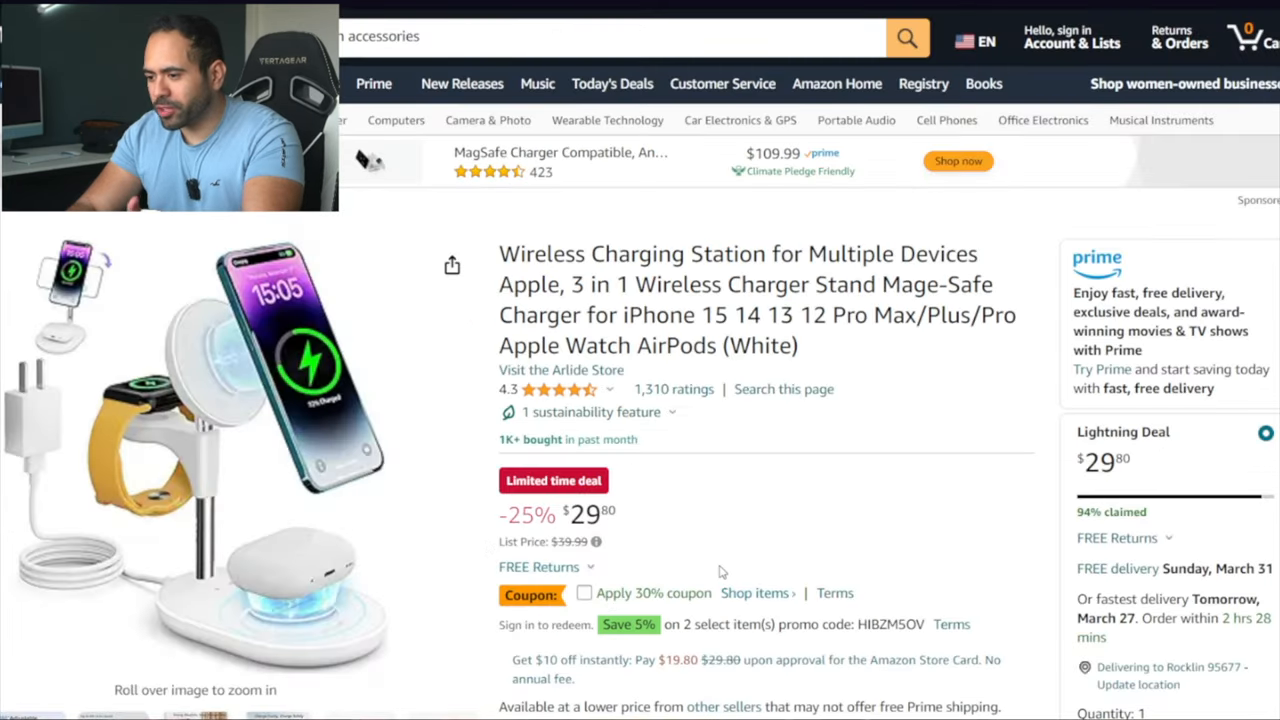
scroll("down", 3)
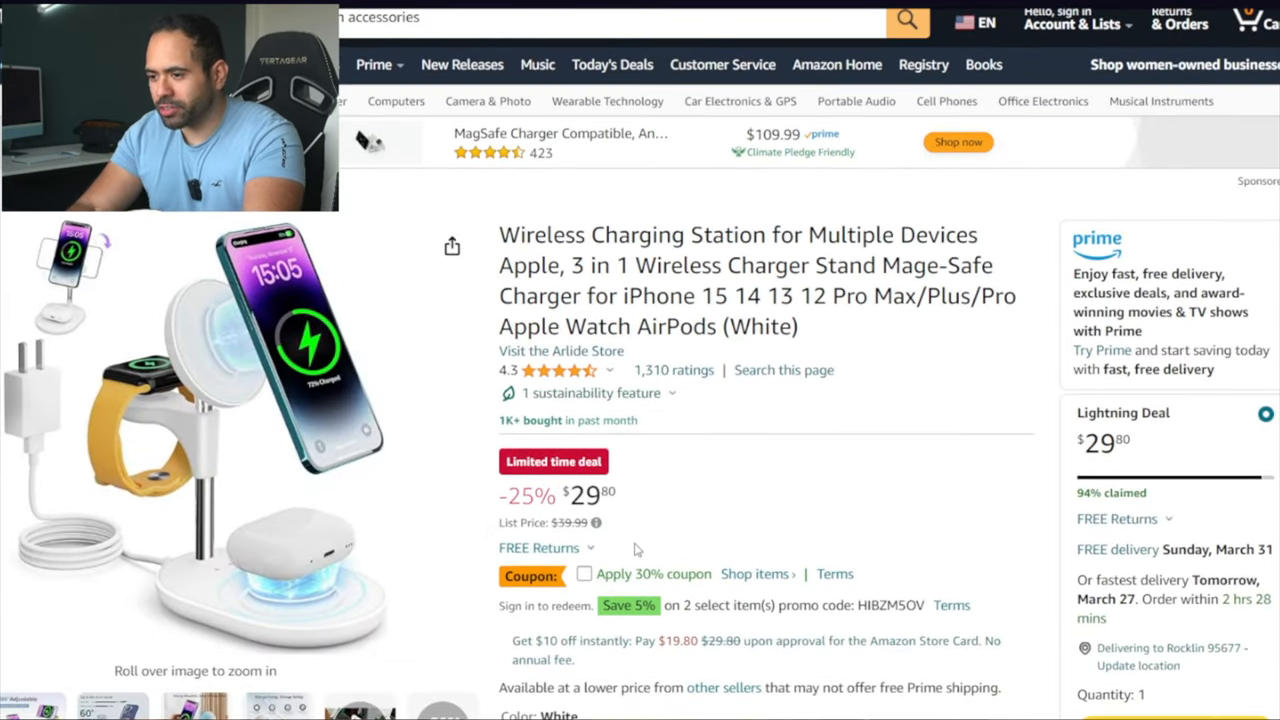
scroll("down", 3)
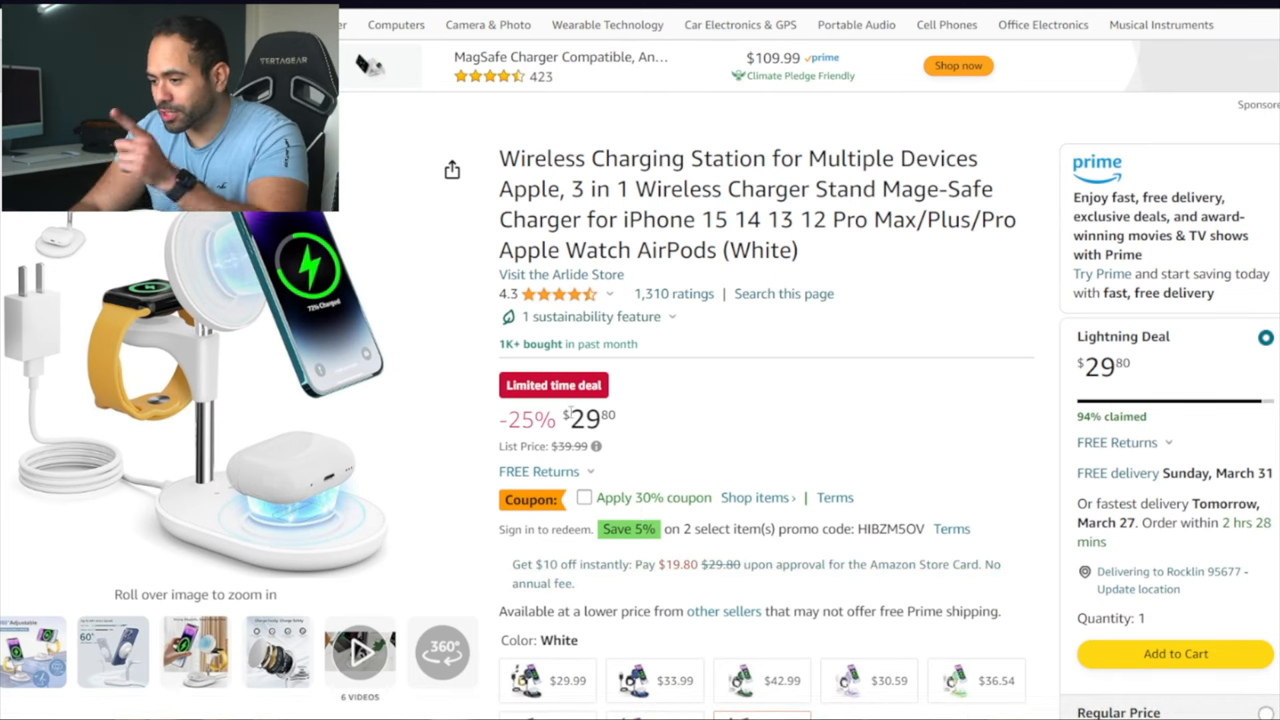
scroll("down", 3)
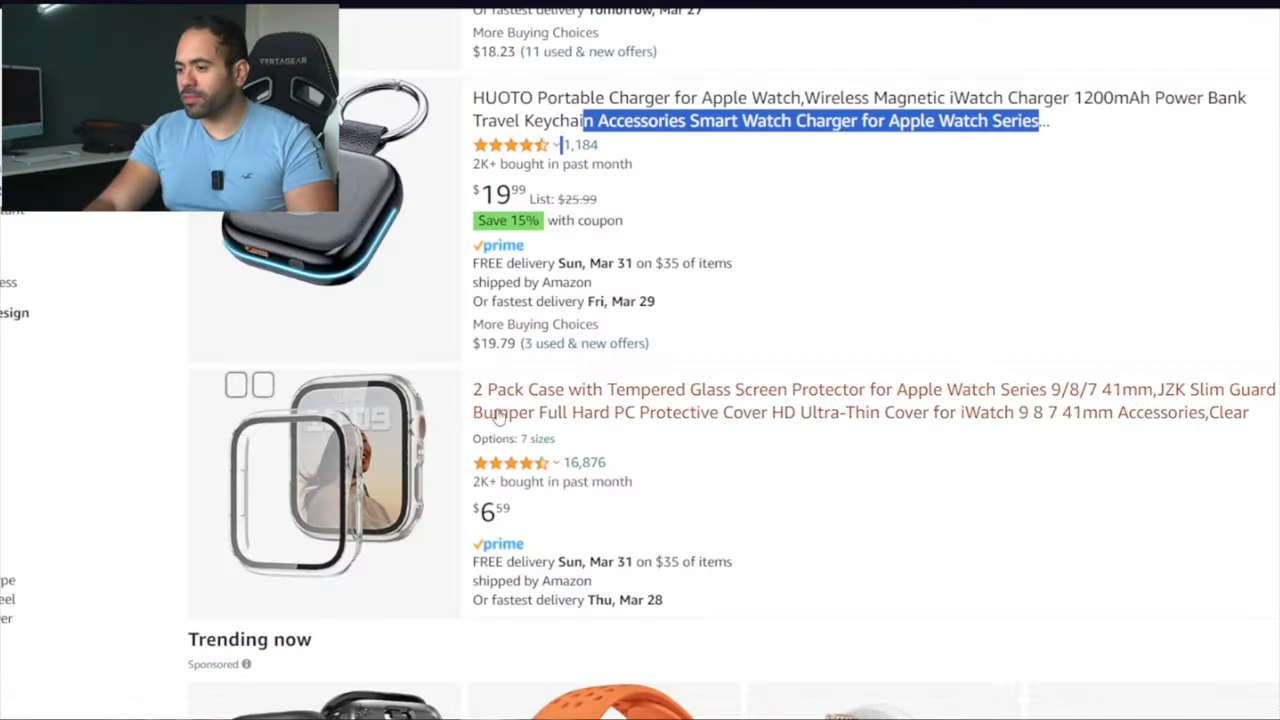
mouse_move(728, 409)
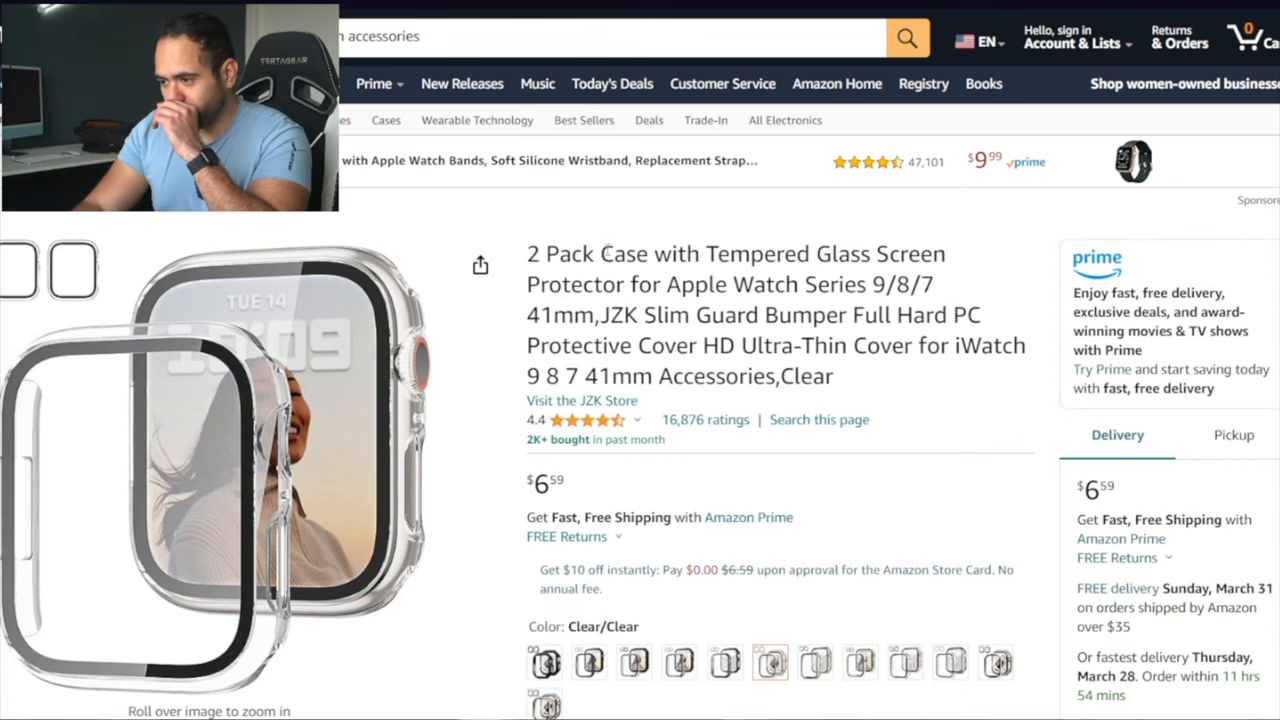
mouse_move(300, 330)
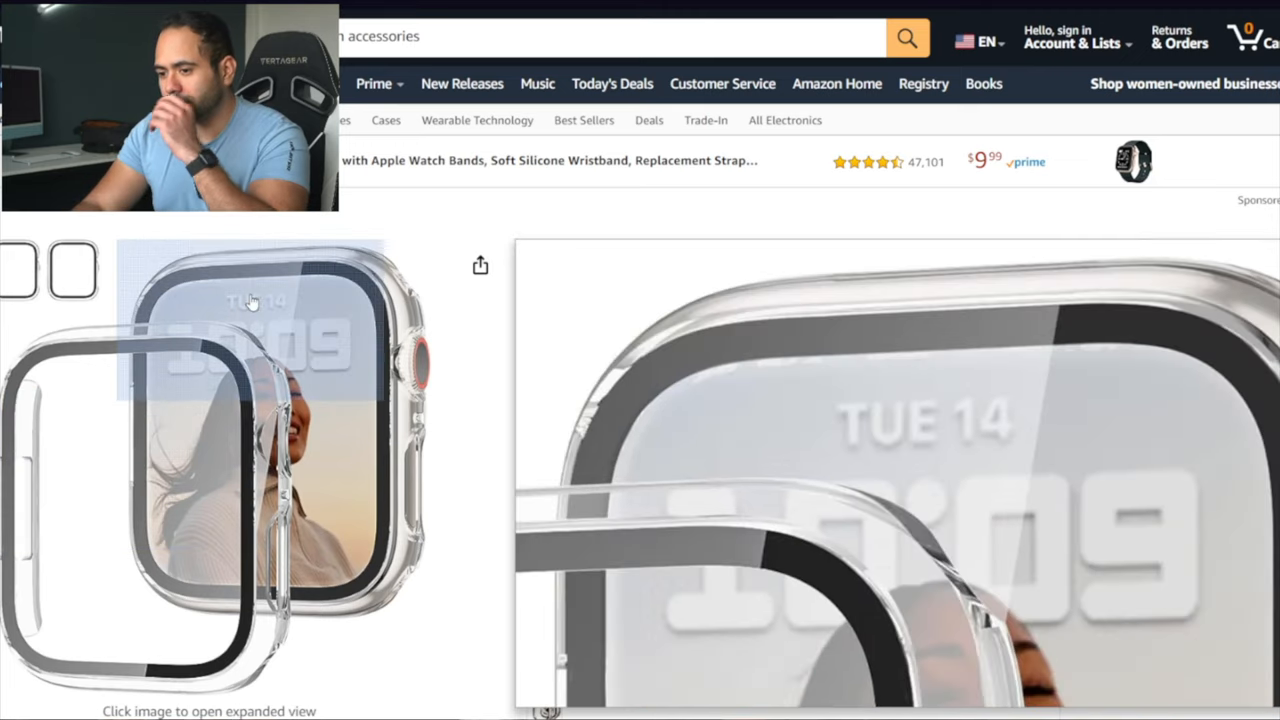
Step: Scroll to the JZK 2-pack case colour options and select the Black/Blue swatch
scroll("down", 3)
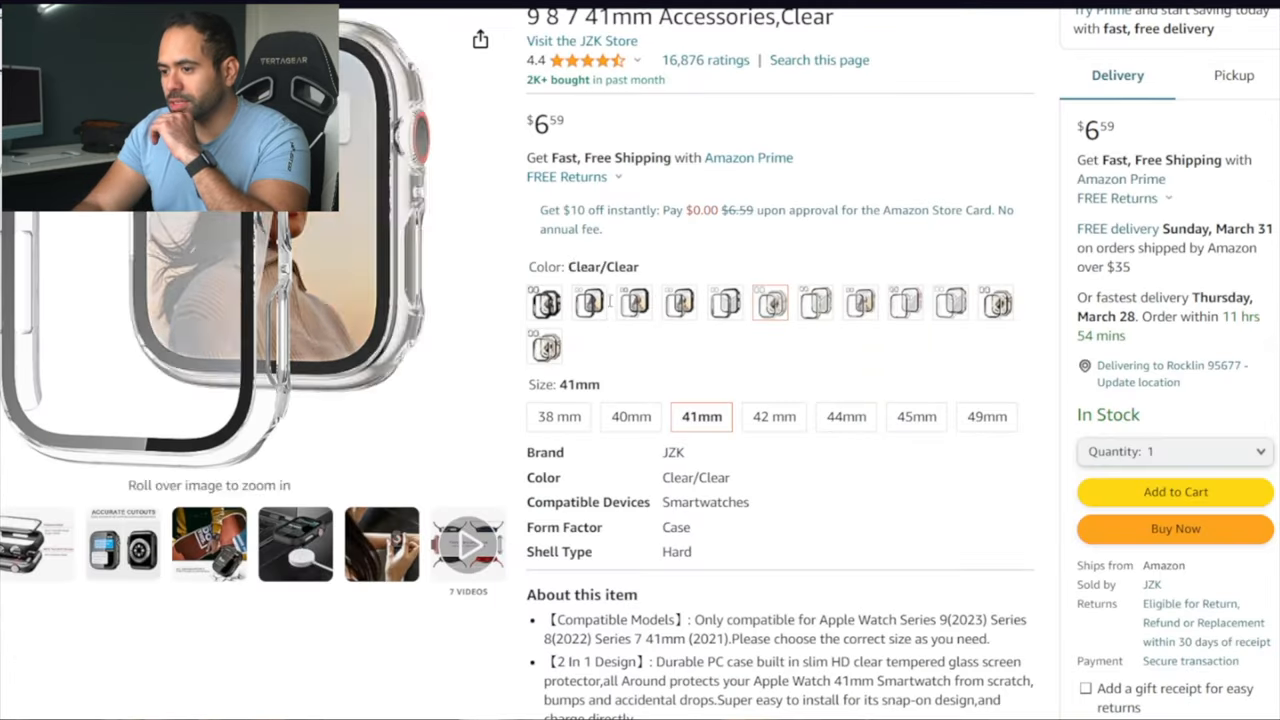
left_click(590, 303)
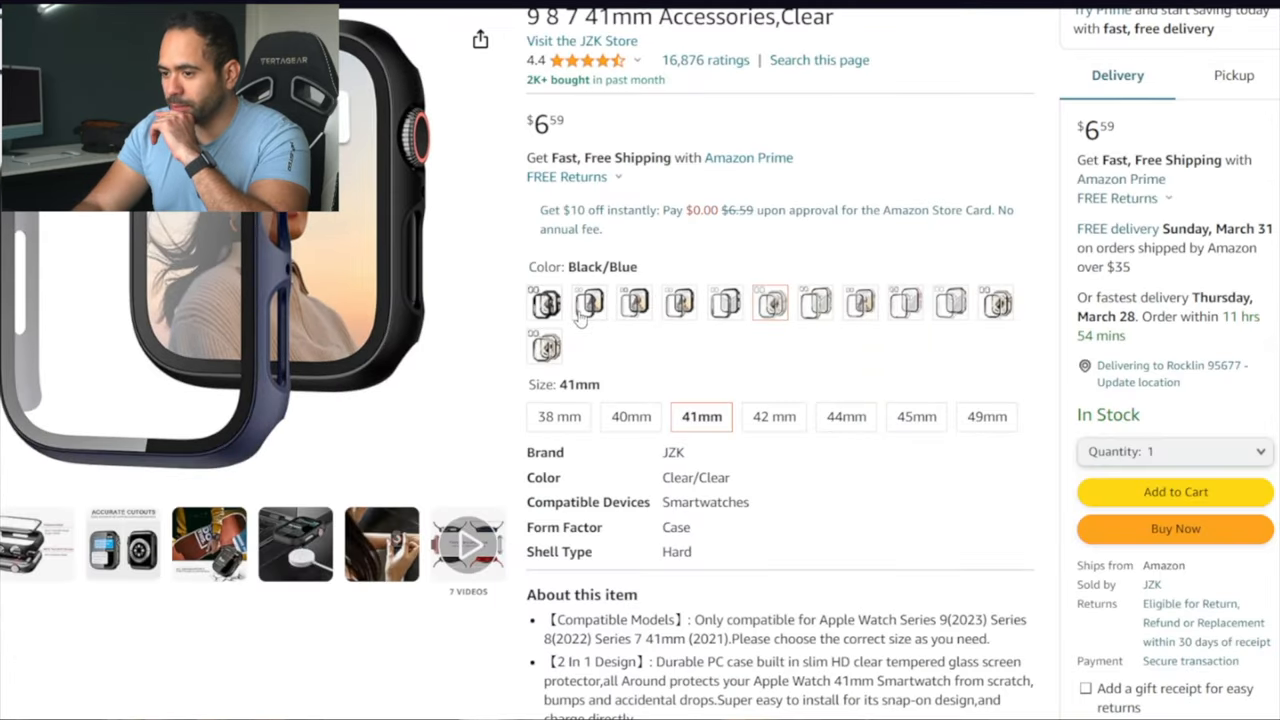